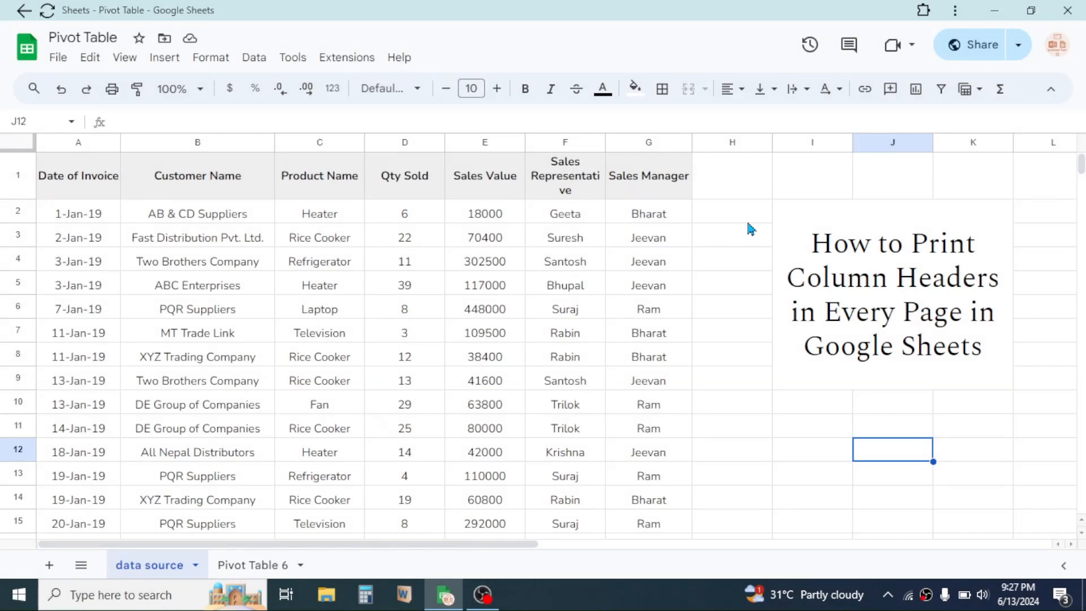
mouse_move(780, 424)
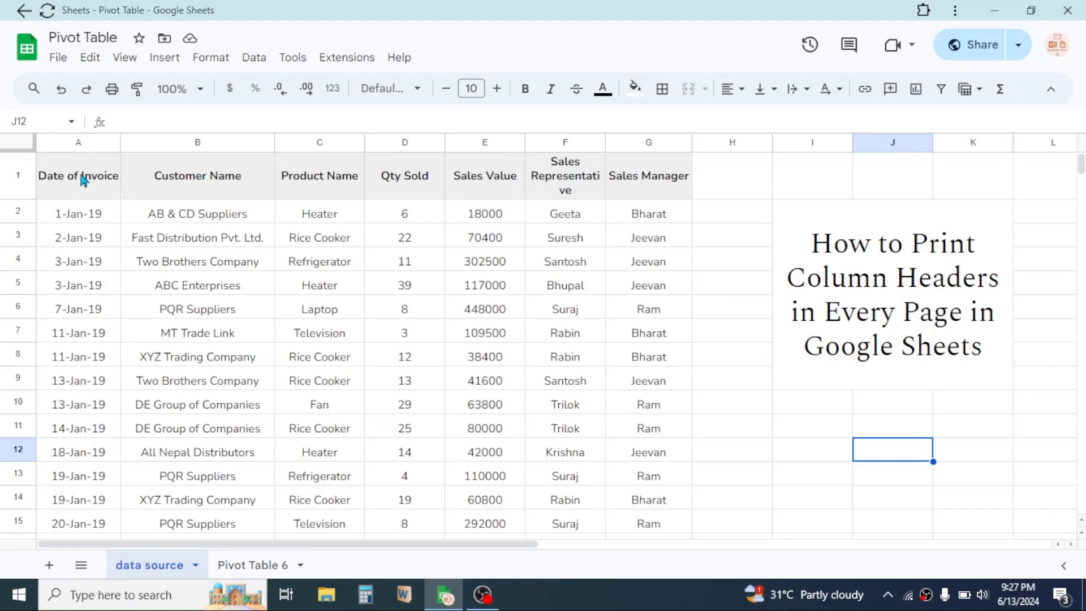
mouse_move(409, 209)
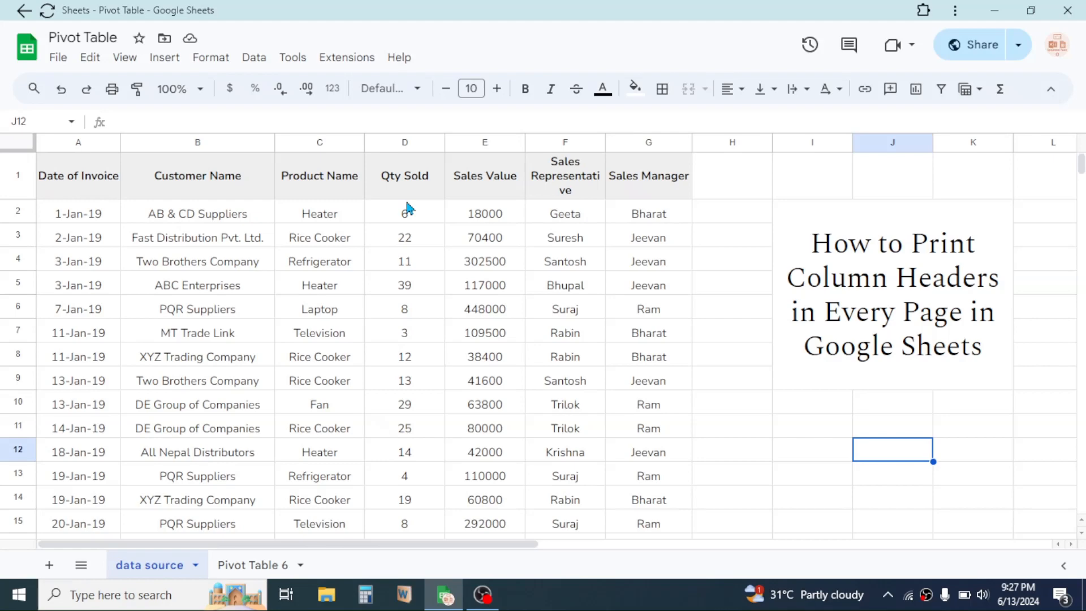
- Review the print settings for the sheet and return to the data
left_click(78, 176)
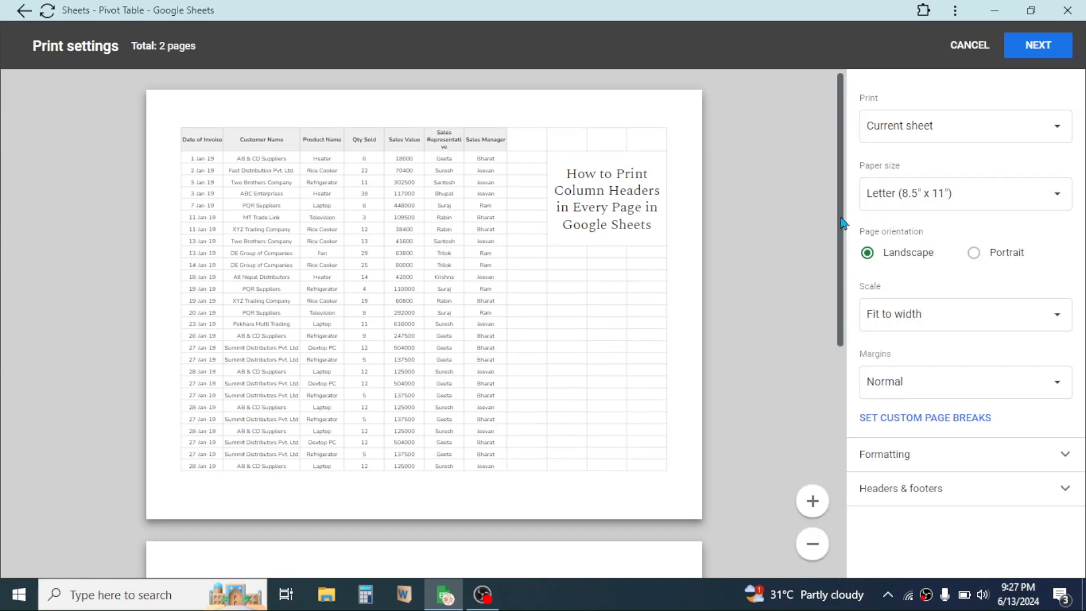
scroll("down", 3)
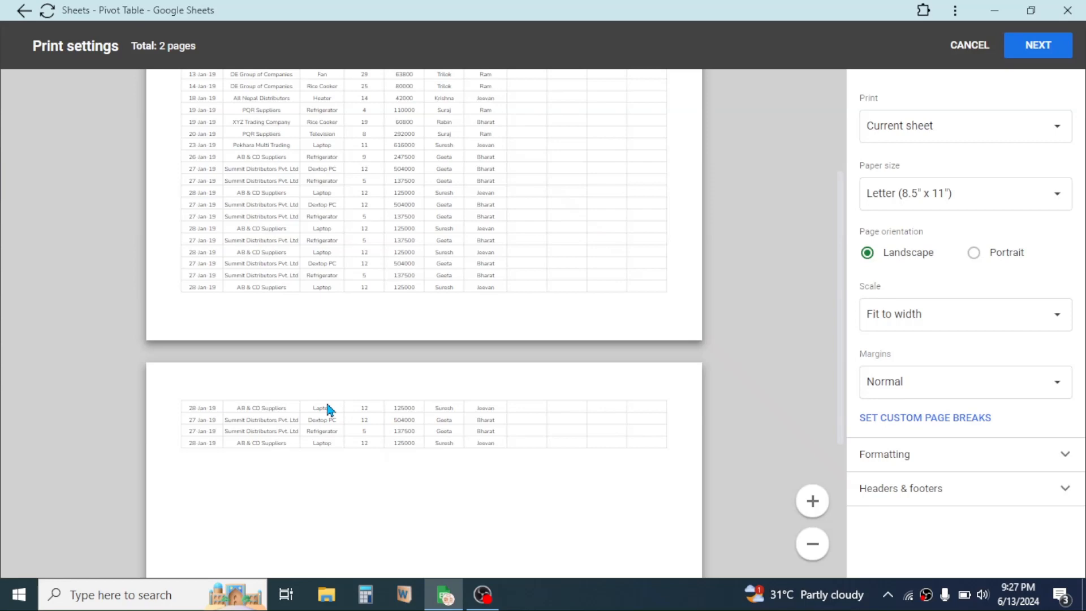
mouse_move(860, 271)
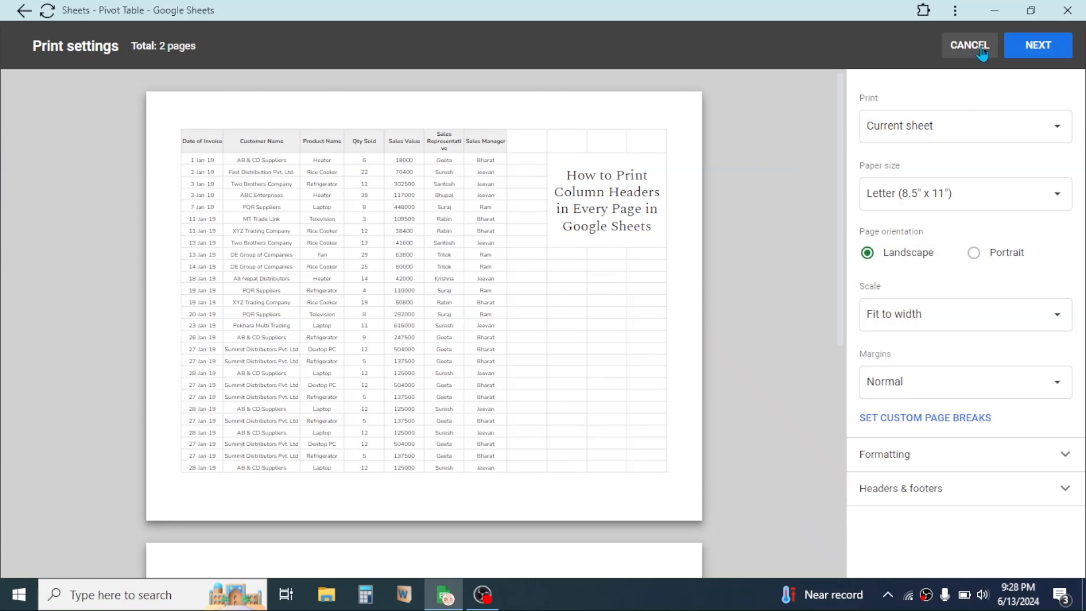
left_click(968, 44)
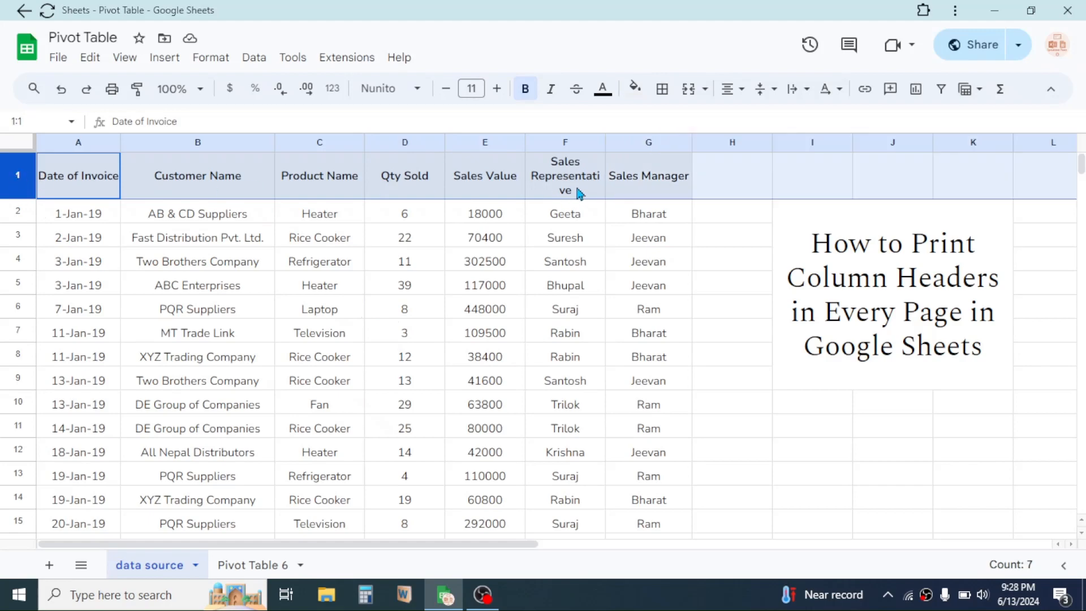
- Freeze the top header row via View > Freeze > 1 row and bring up the File commands
left_click(124, 58)
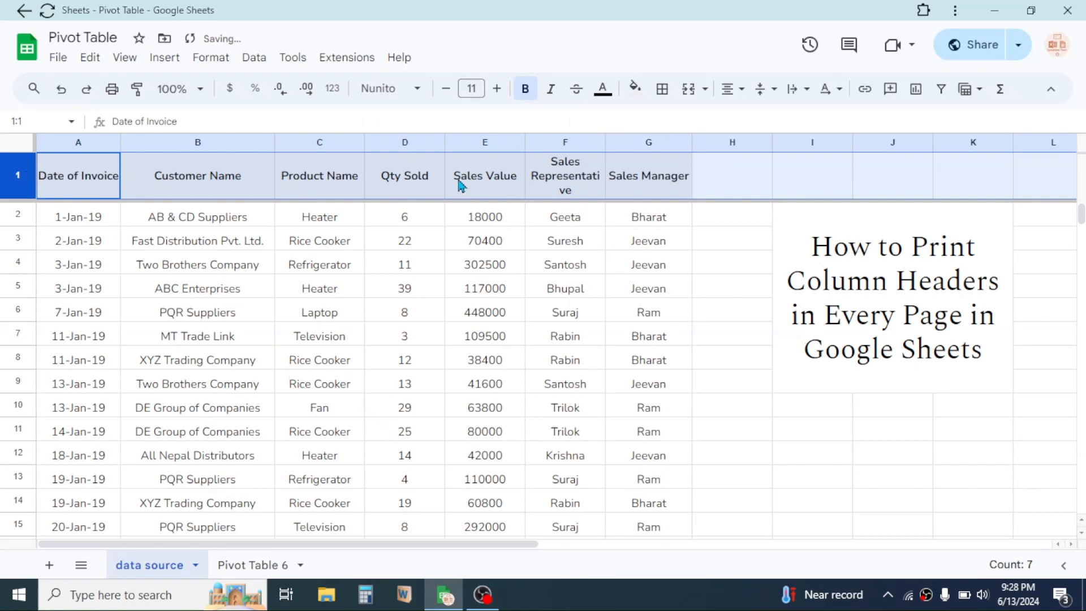
left_click(57, 58)
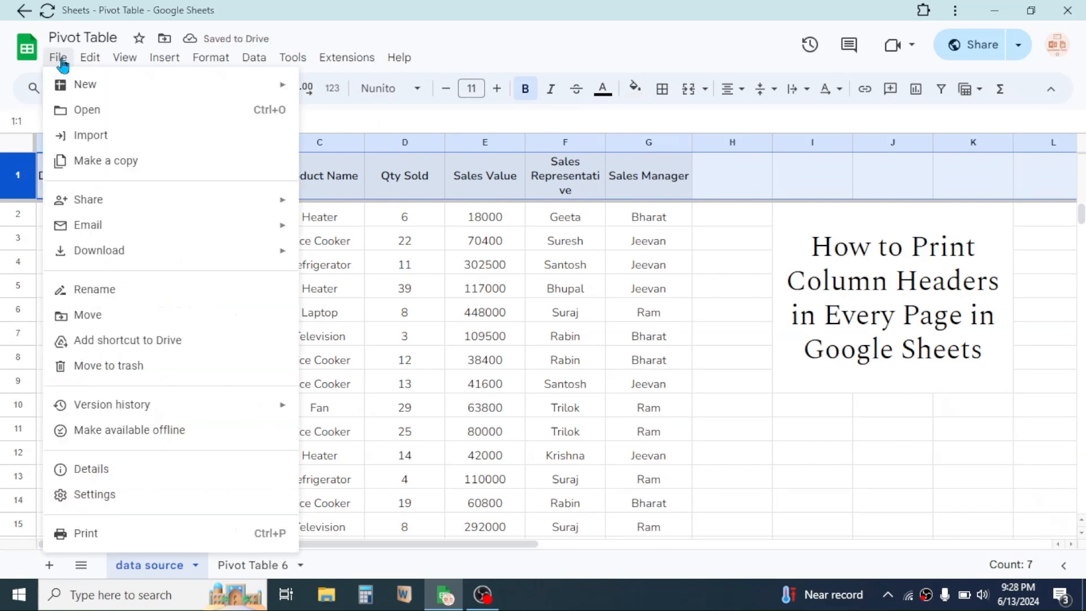
- Enable 'Repeat frozen rows' under Headers & footers in print settings and return to the sheet
left_click(85, 533)
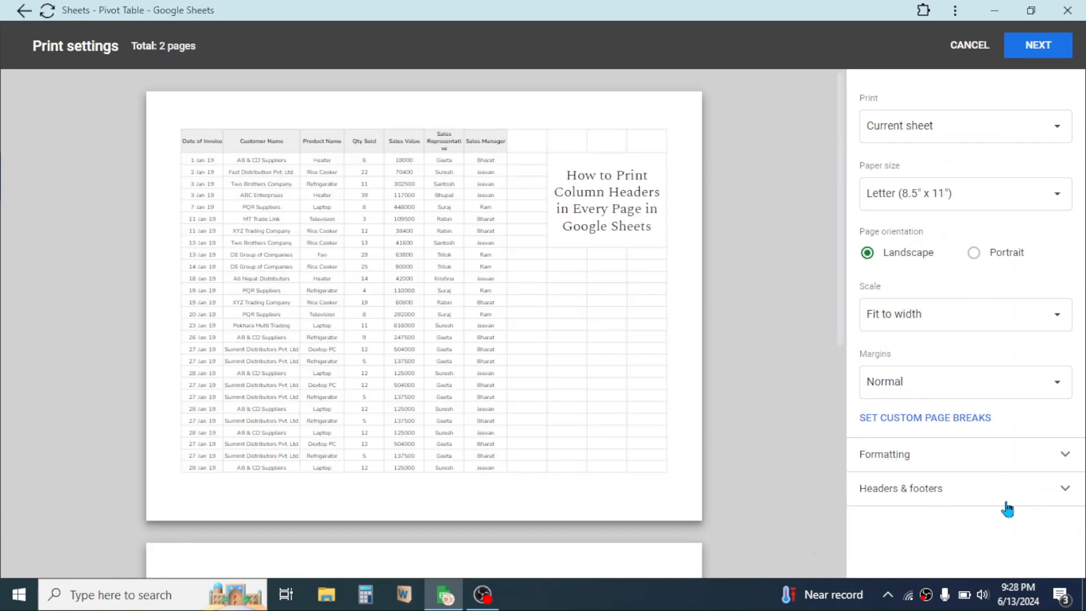
left_click(901, 488)
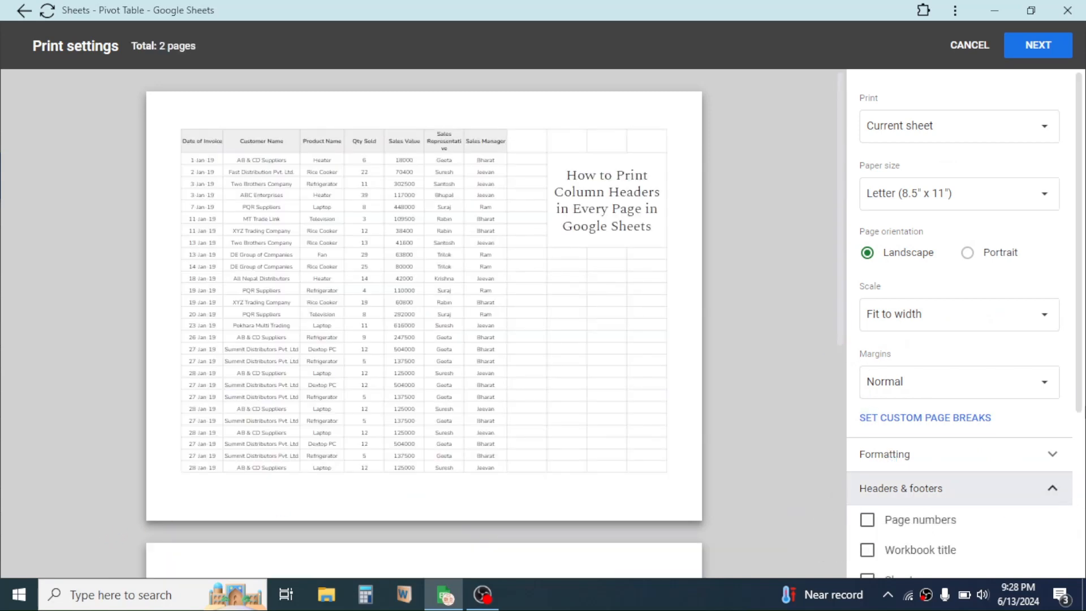
scroll("down", 3)
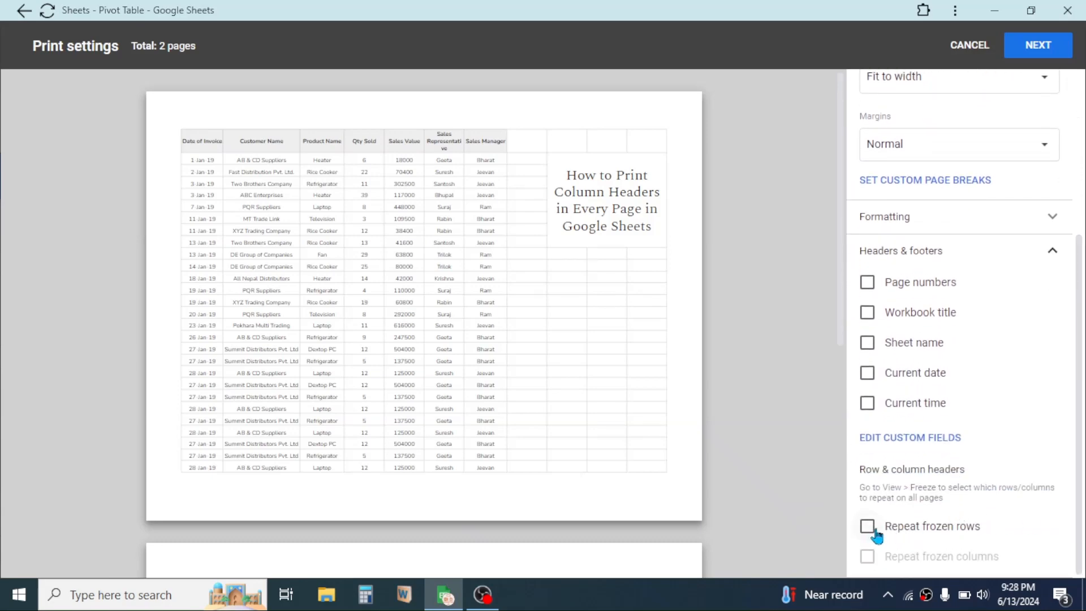
left_click(868, 526)
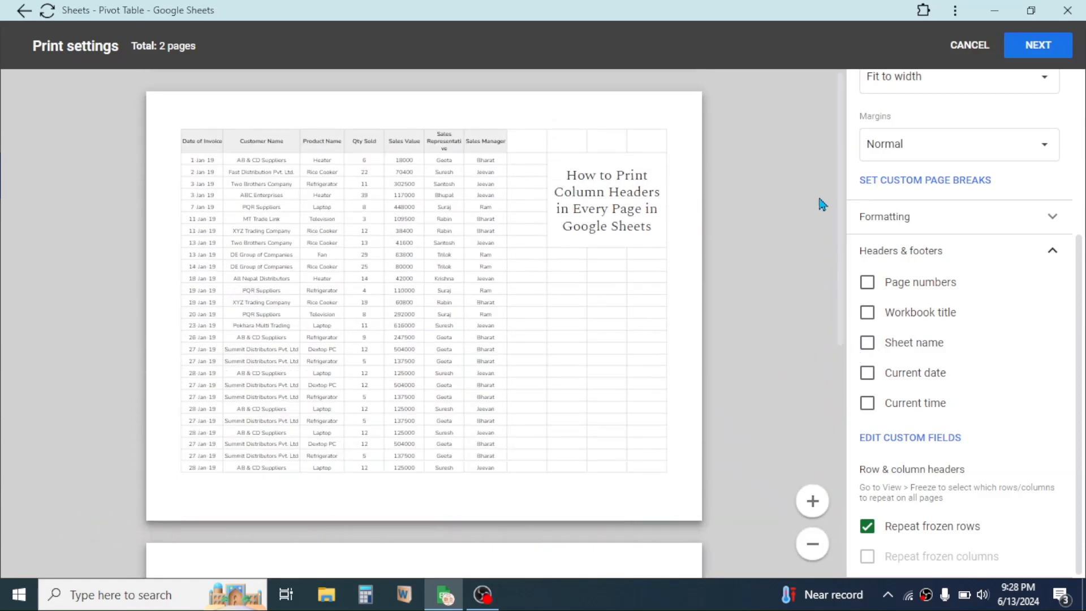
left_click(968, 46)
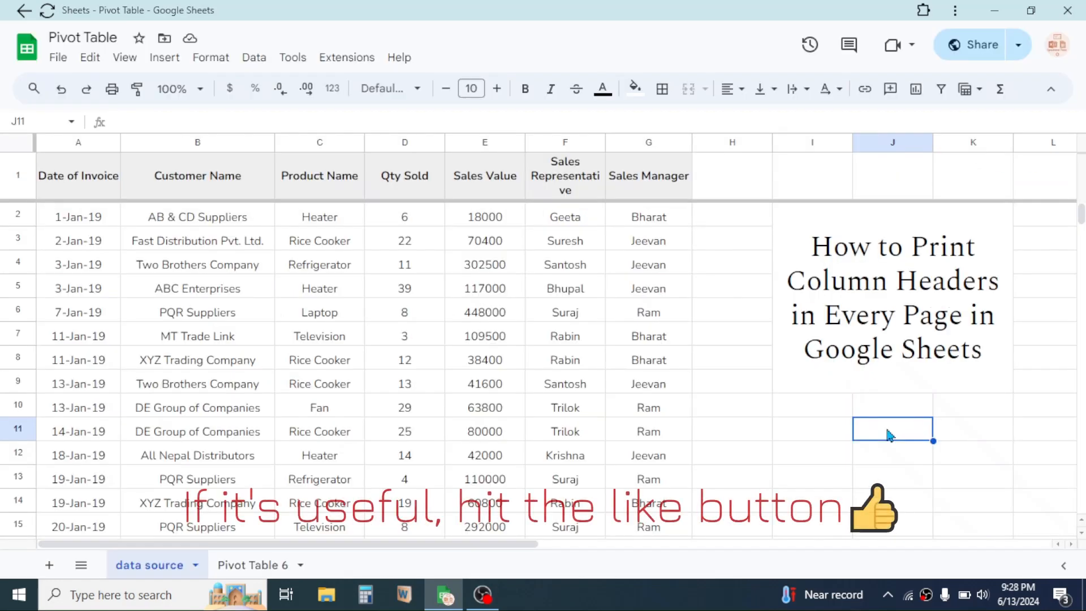